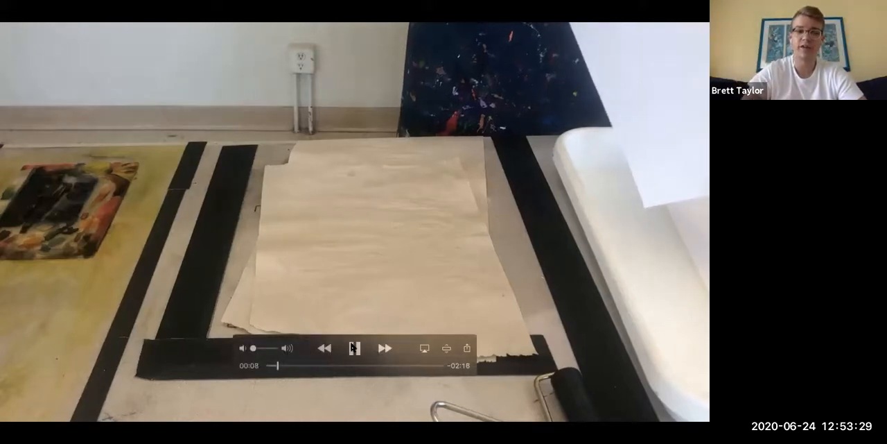
Start playing the shared Akua monoprinting demo video, showing paper laid over the plate.
left_click(355, 347)
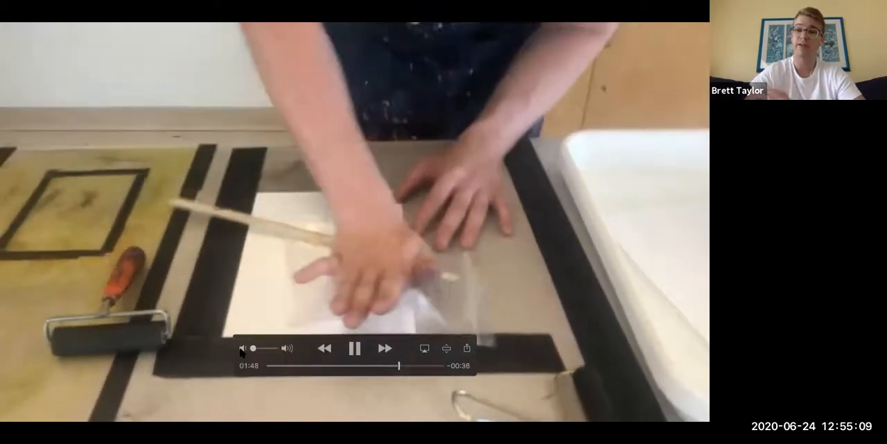
Resume the demo through the wooden-spoon burnishing until the finished print appears.
left_click(355, 348)
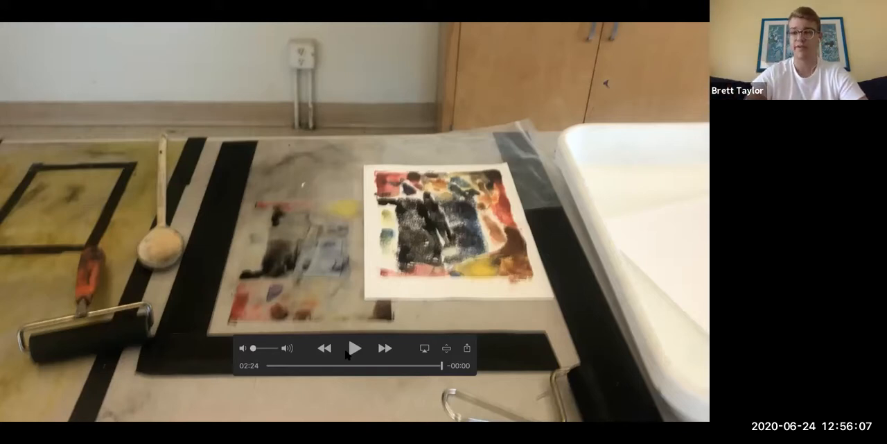
mouse_move(409, 316)
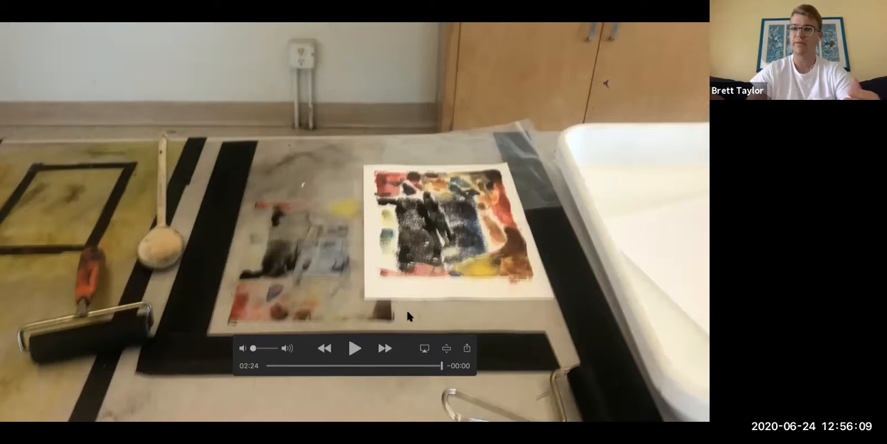